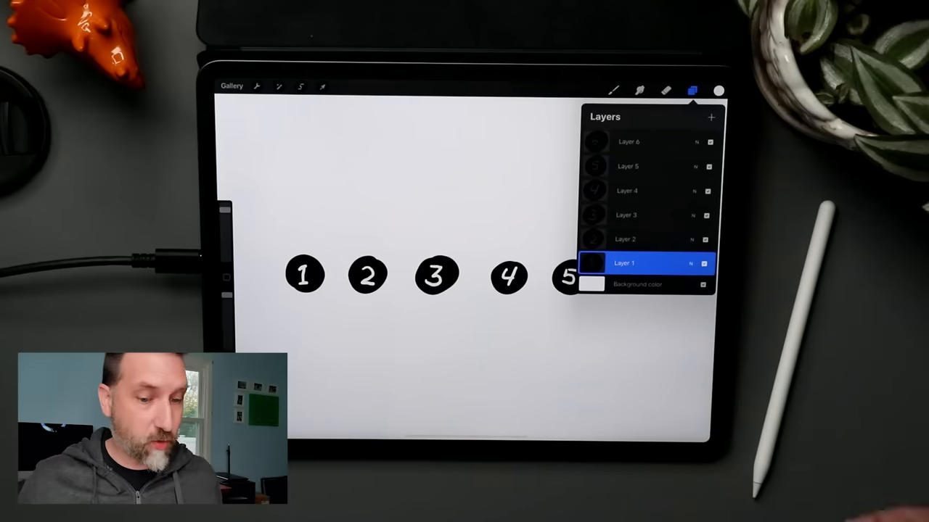
- Go to the Share options and switch to the box animation canvas with Animation Assist showing
click(256, 87)
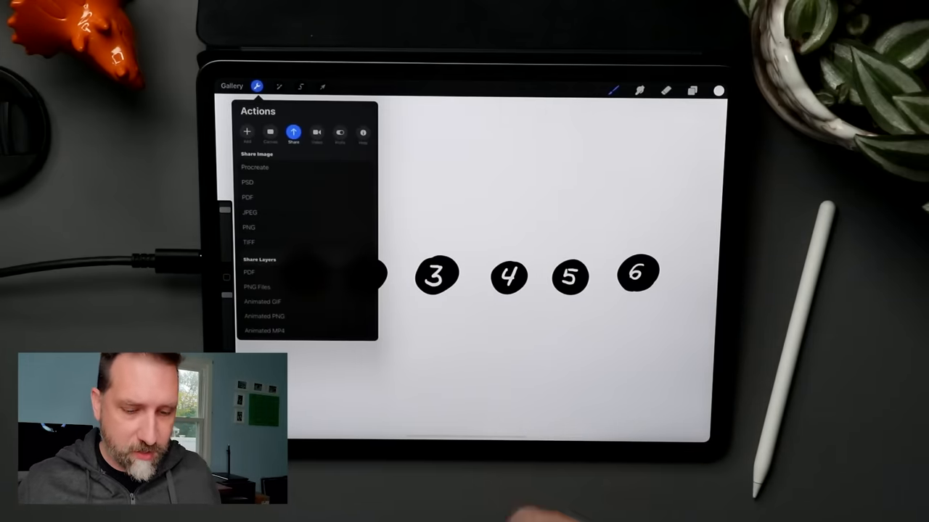
click(264, 331)
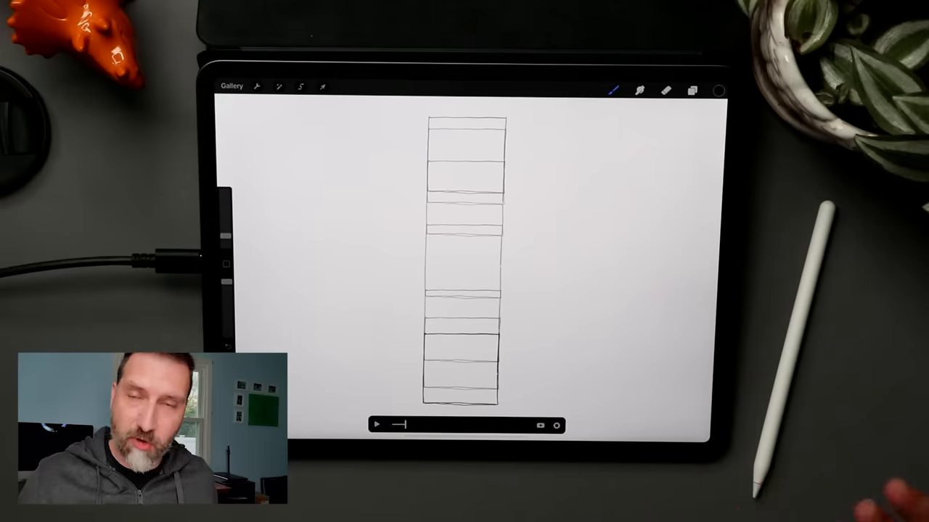
- In Animation Assist Settings, lower the Onion Skin Frames count and Onion Skin Opacity
click(556, 425)
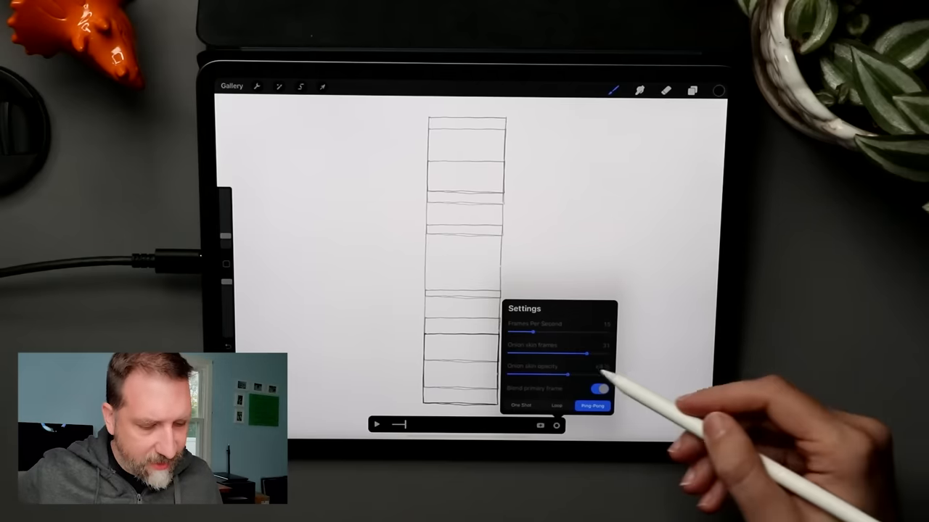
drag(588, 352, 548, 352)
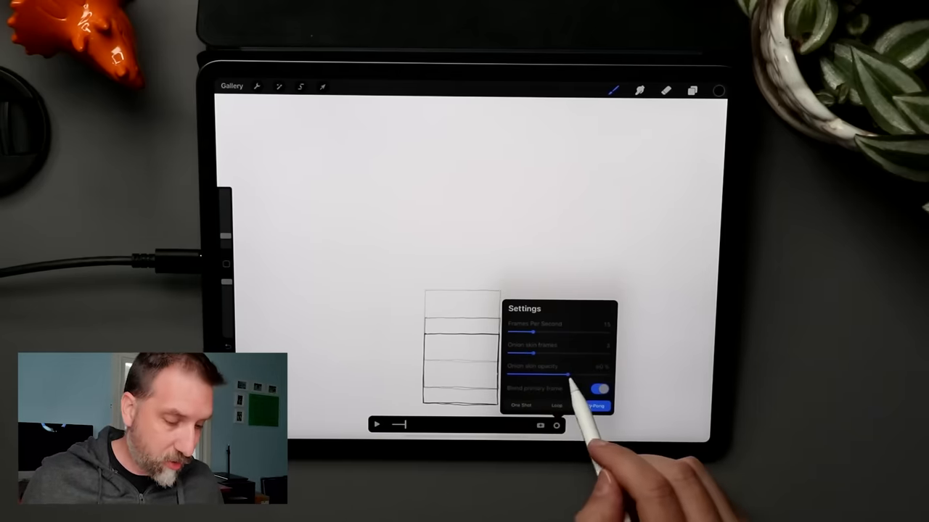
drag(569, 375, 574, 375)
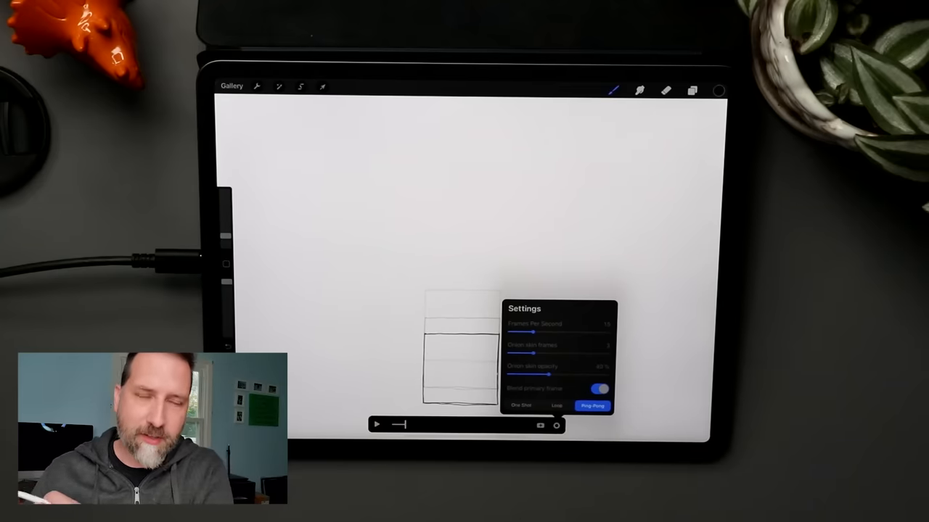
click(521, 406)
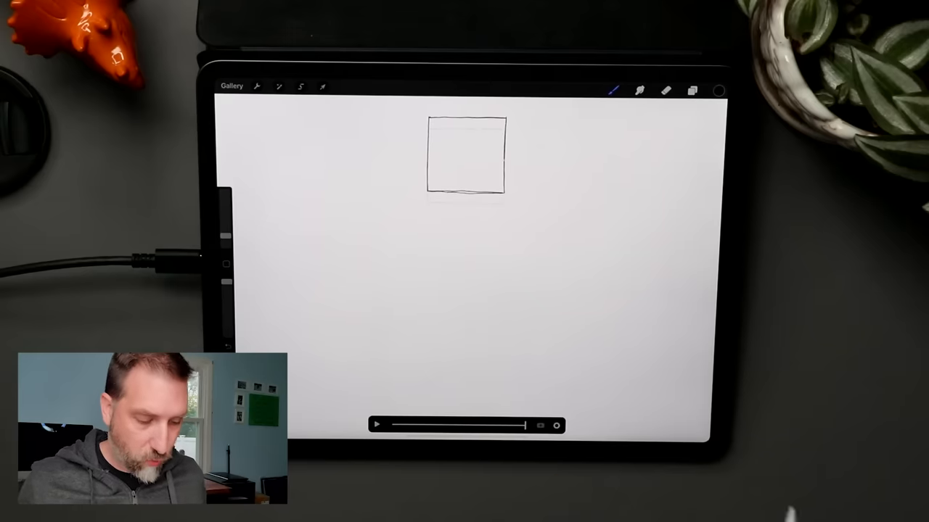
- Set playback to Loop in the animation settings and run, then stop, the looping playback
click(554, 427)
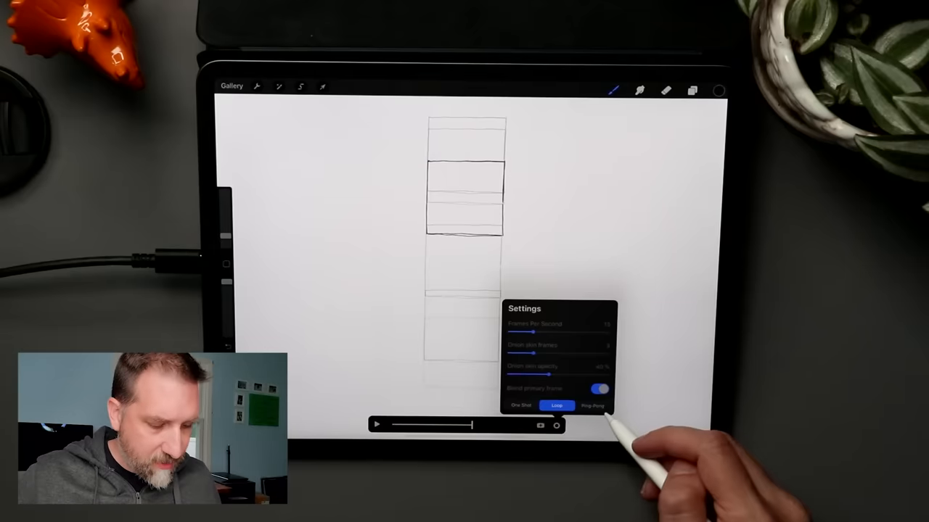
click(592, 406)
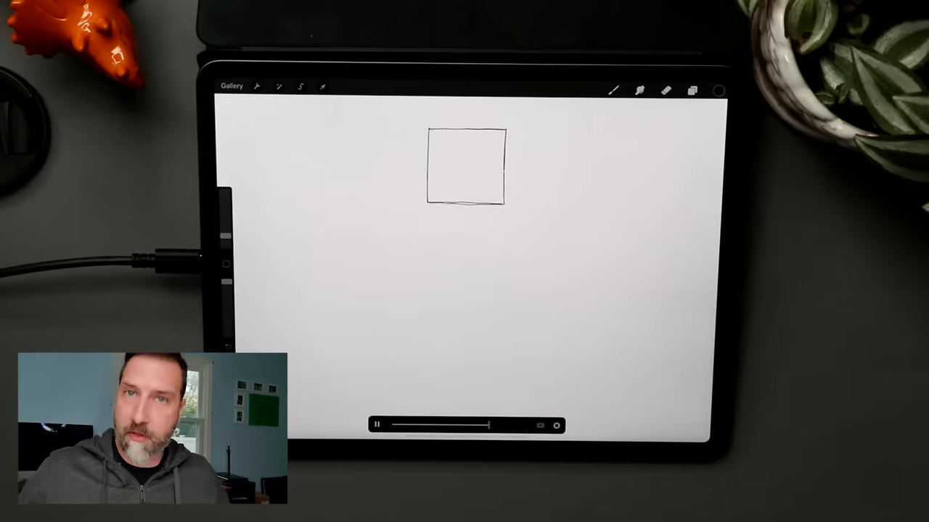
click(691, 90)
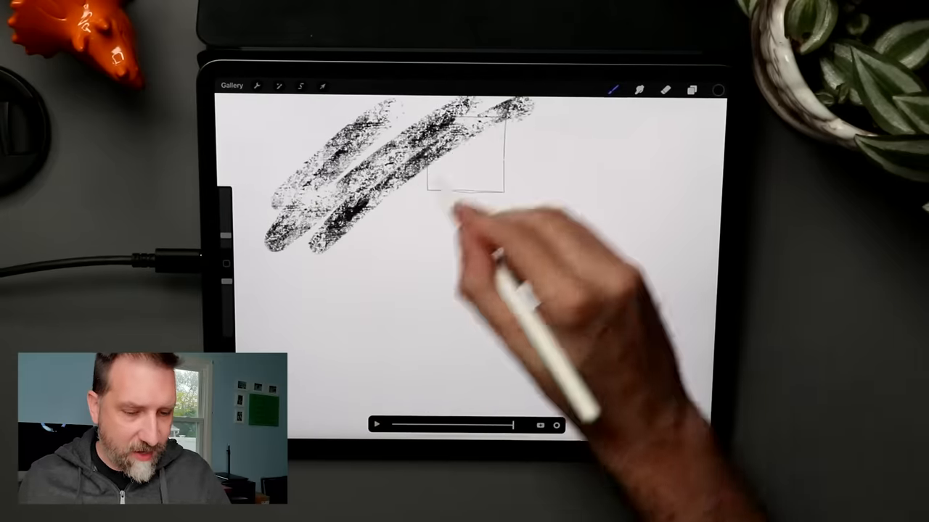
- Check the new scribbled frame layer in the Layers list
click(690, 90)
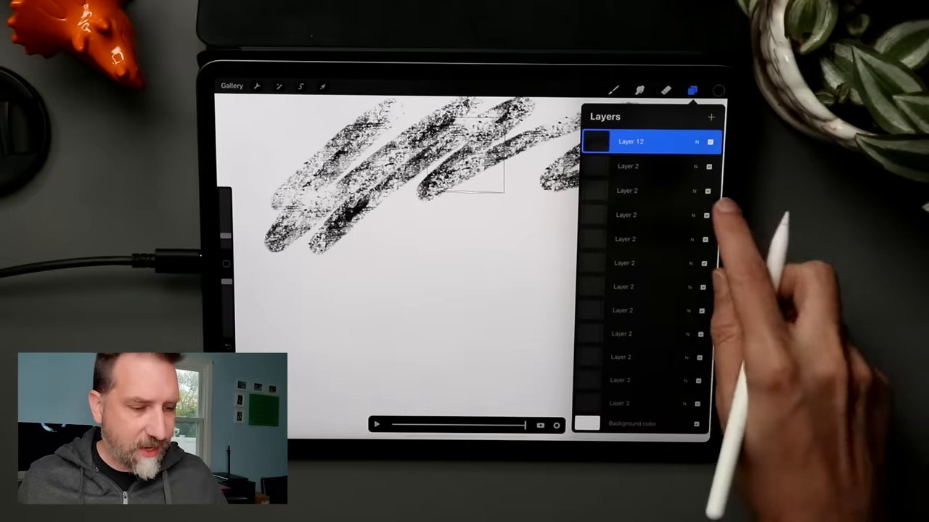
click(629, 142)
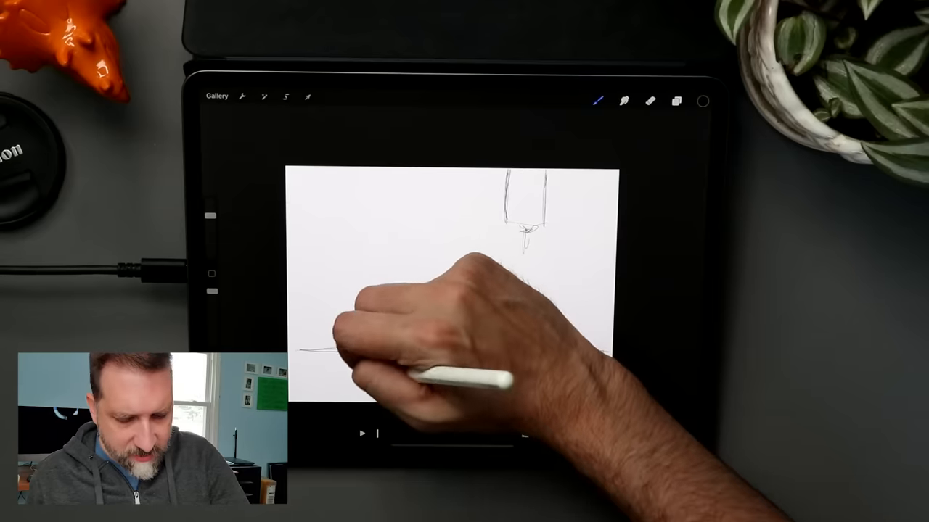
- Pencil in the long conveyor-belt line with its row of roller ovals along the bottom
drag(331, 353, 534, 366)
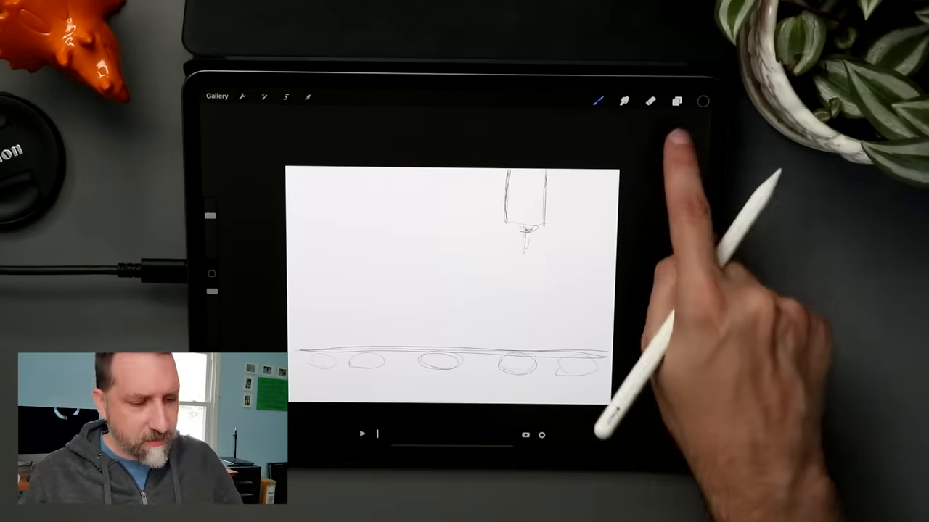
- Switch to Layer 2 for roughing in the block-headed character on the belt
click(676, 102)
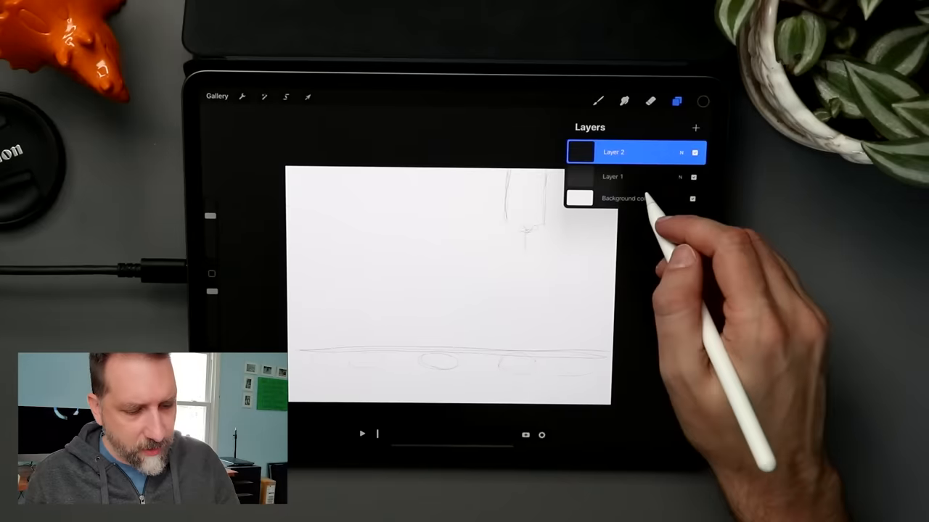
click(676, 102)
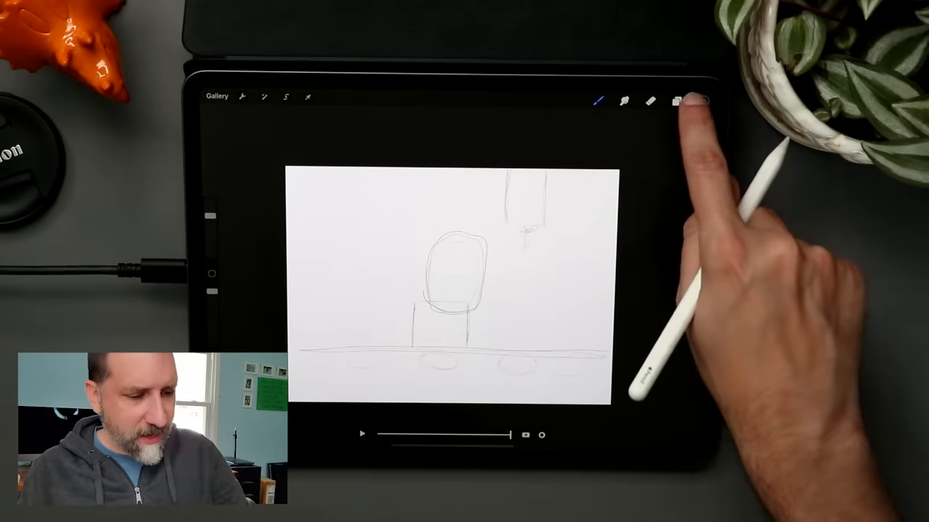
- Dim the rough sketch layer and ink the block head outline, eyes and face guide on the layer above
click(676, 100)
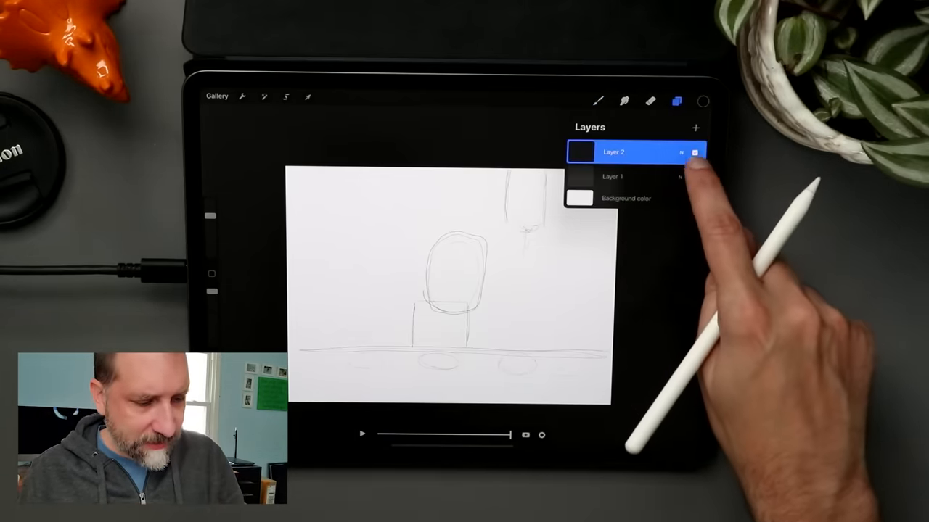
click(693, 127)
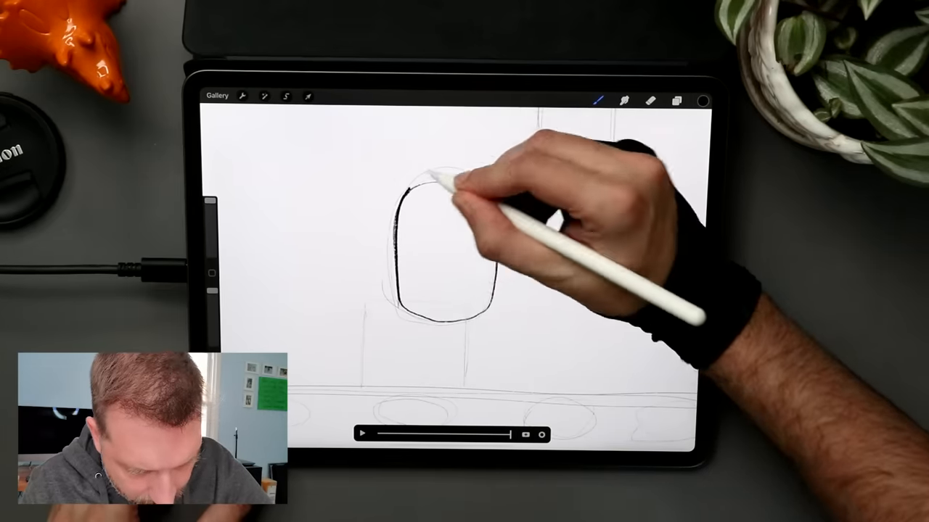
drag(450, 181, 378, 334)
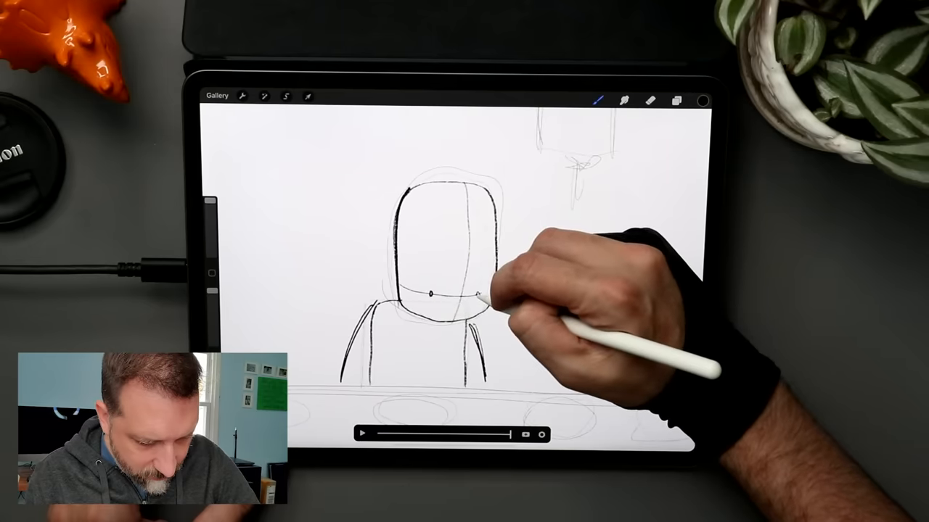
drag(486, 293, 471, 305)
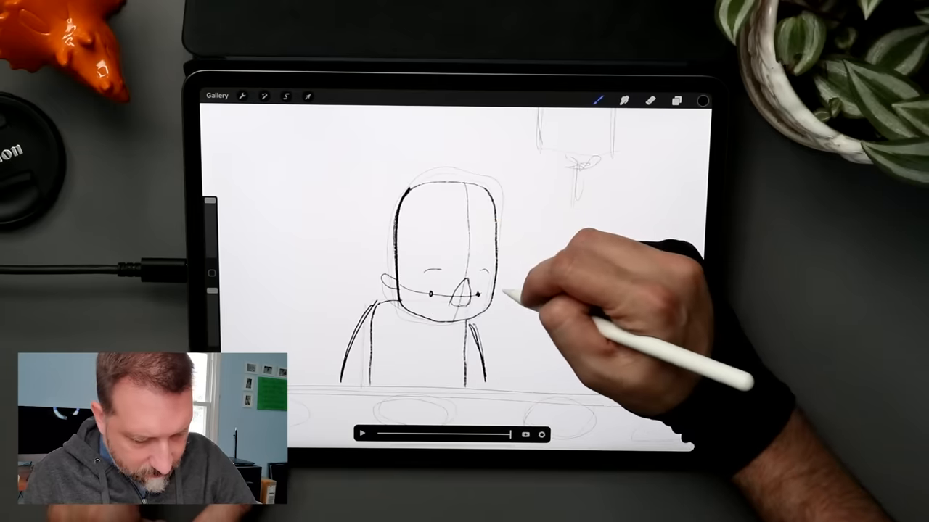
click(676, 100)
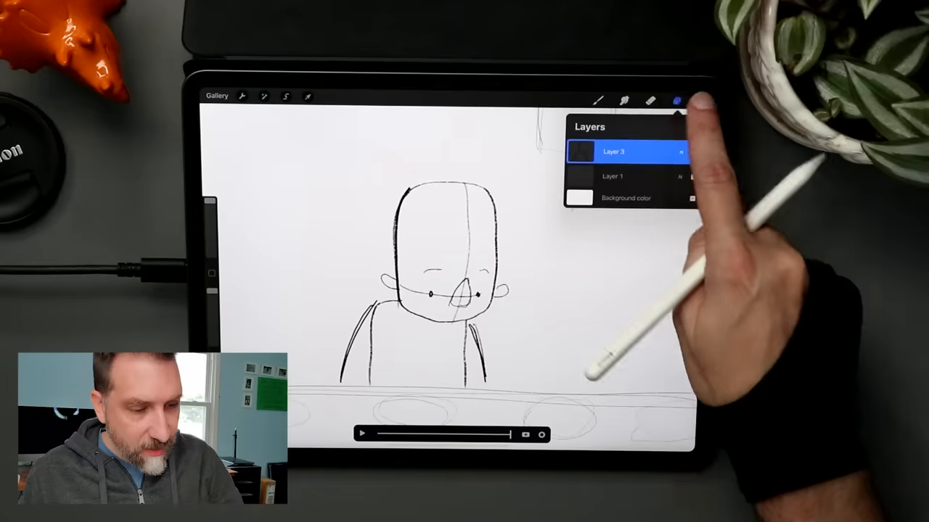
- Lower Layer 1's opacity and make Layer 2 the active drawing layer
click(676, 100)
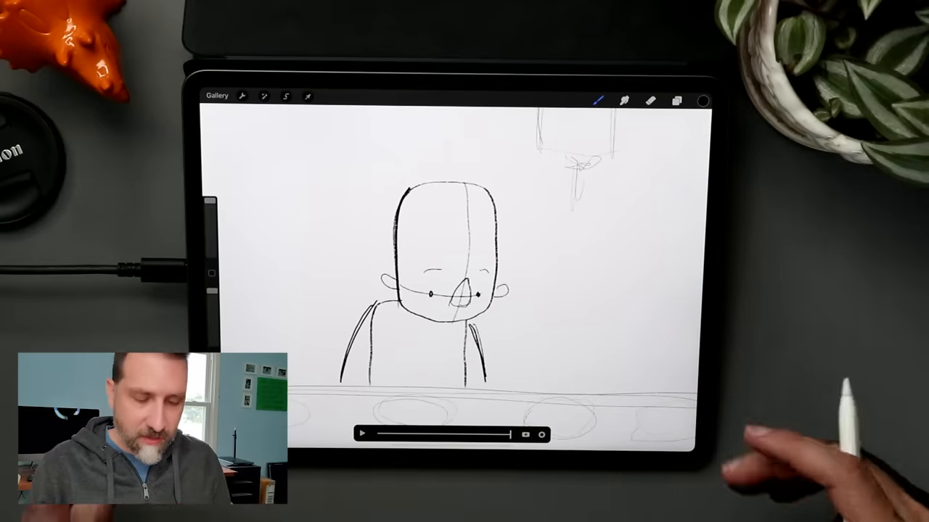
click(676, 100)
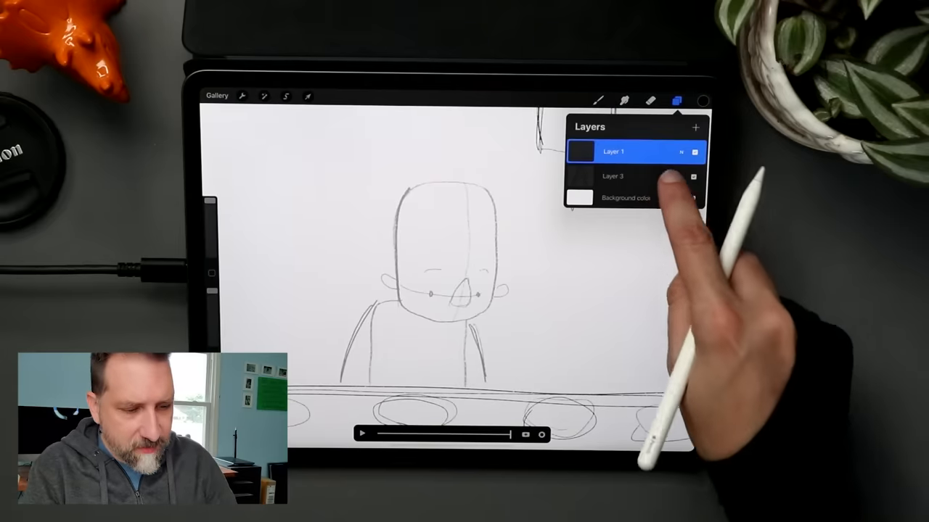
click(612, 152)
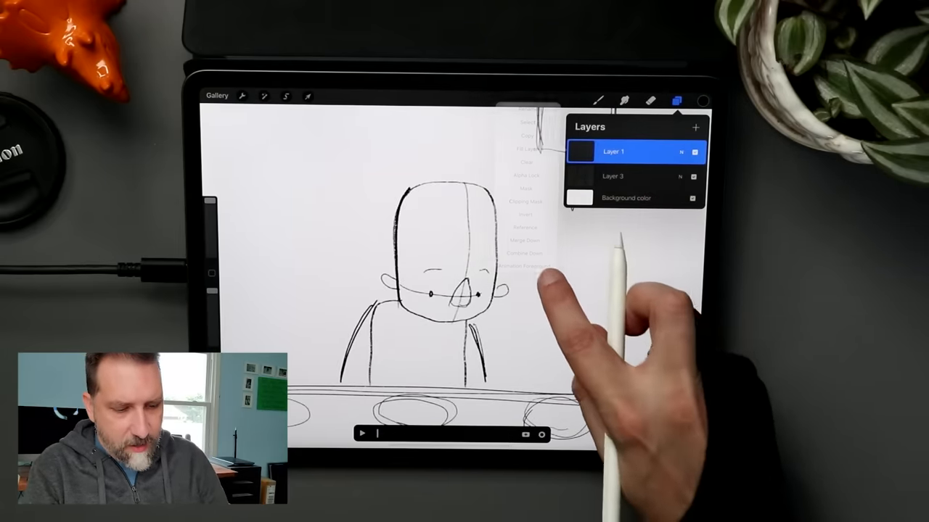
click(612, 176)
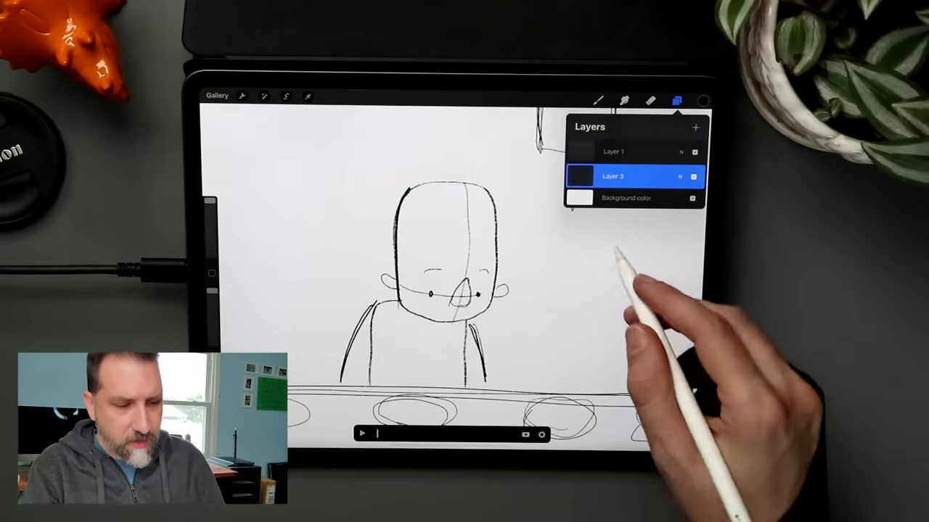
click(676, 101)
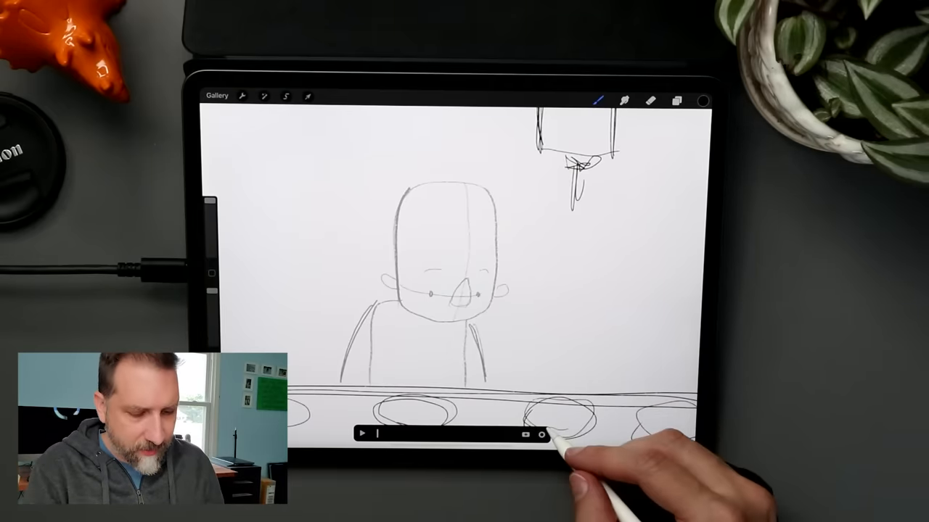
- Trace the clean head outline, lasso-adjust it, and draw the ears, arched eyes and nose
click(539, 434)
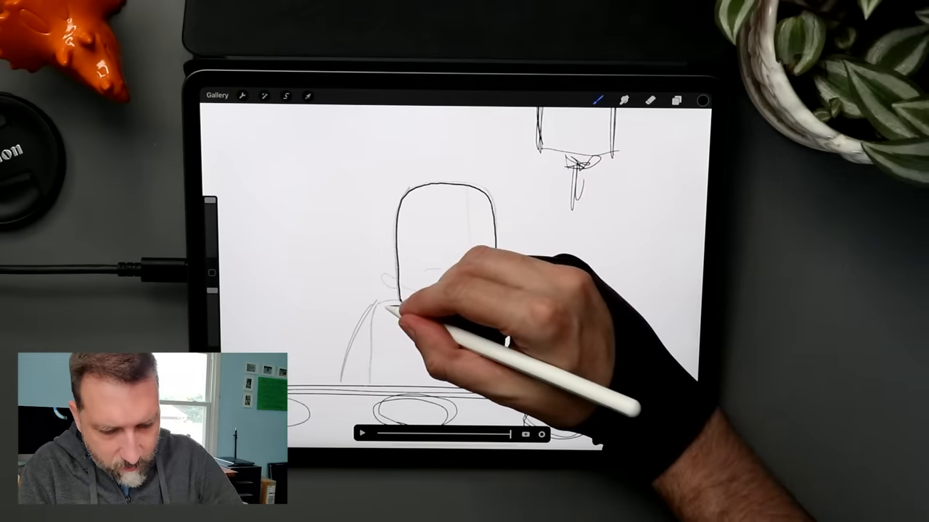
drag(413, 312, 472, 297)
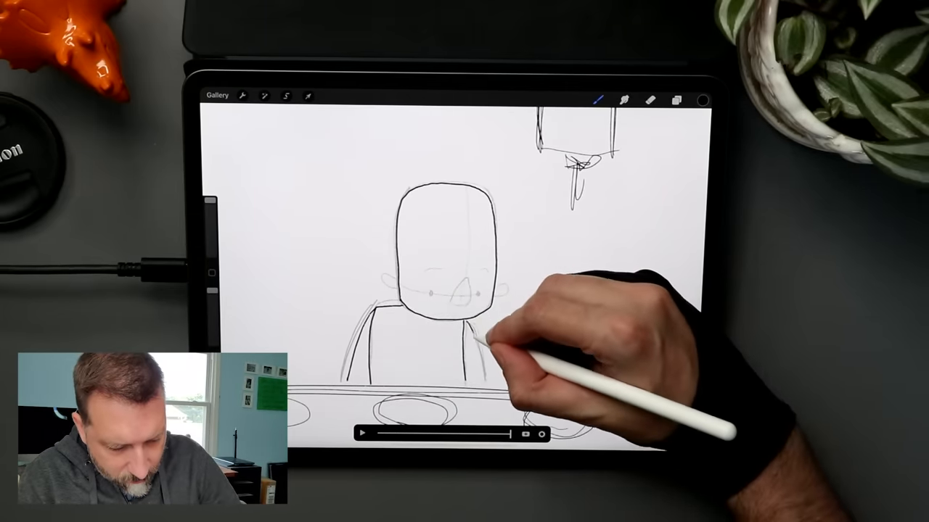
click(284, 96)
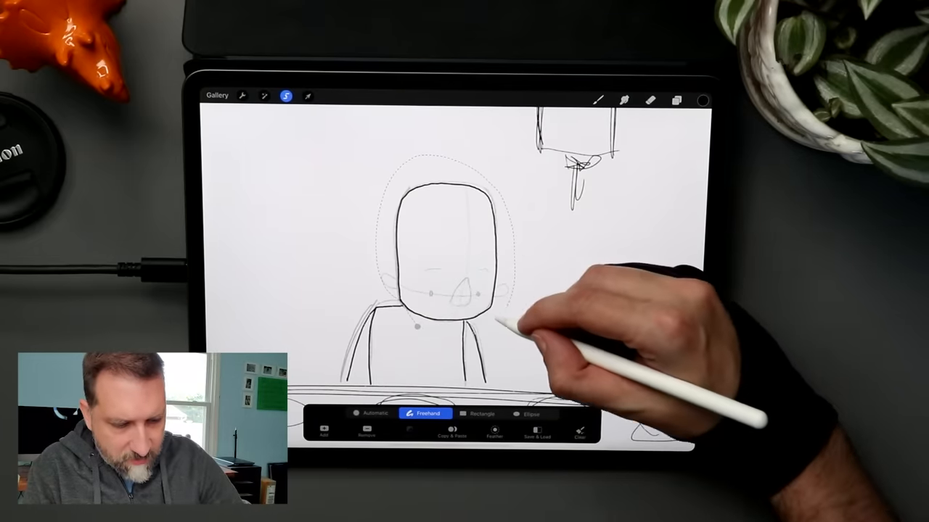
click(308, 96)
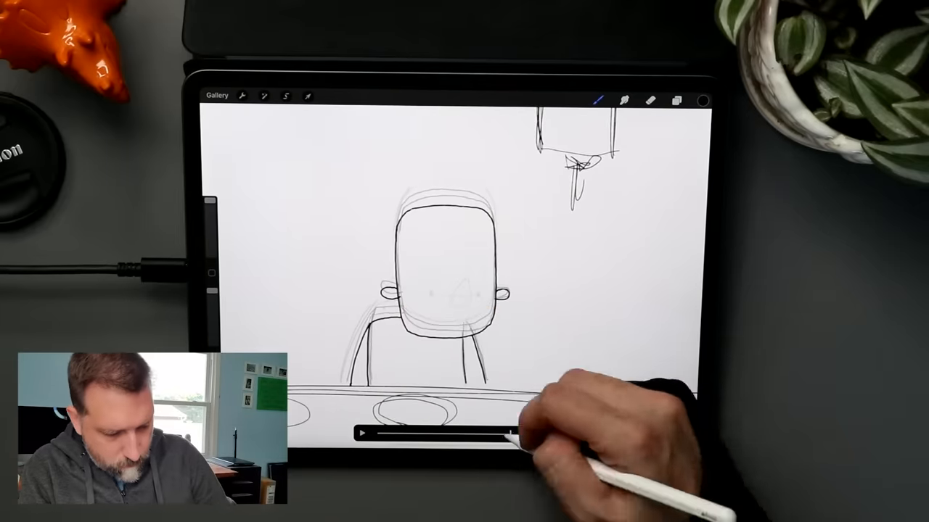
drag(493, 305, 471, 327)
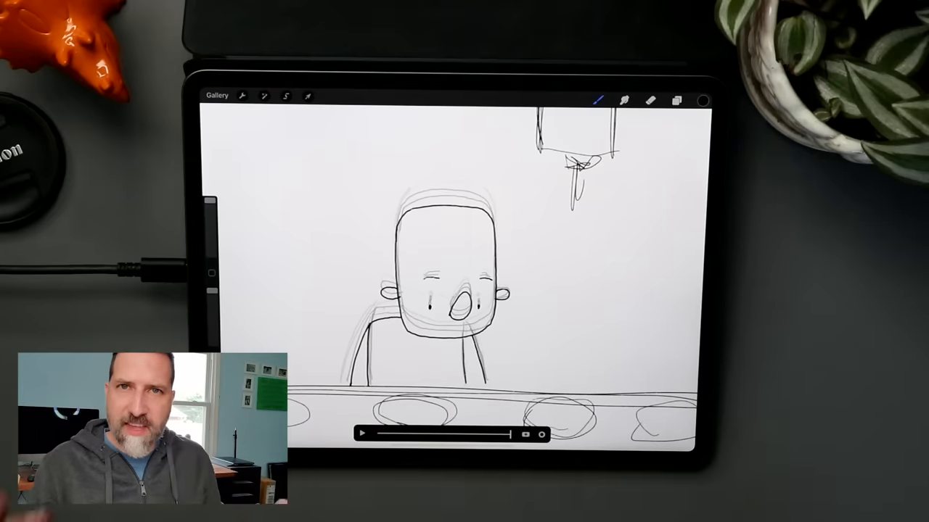
click(363, 435)
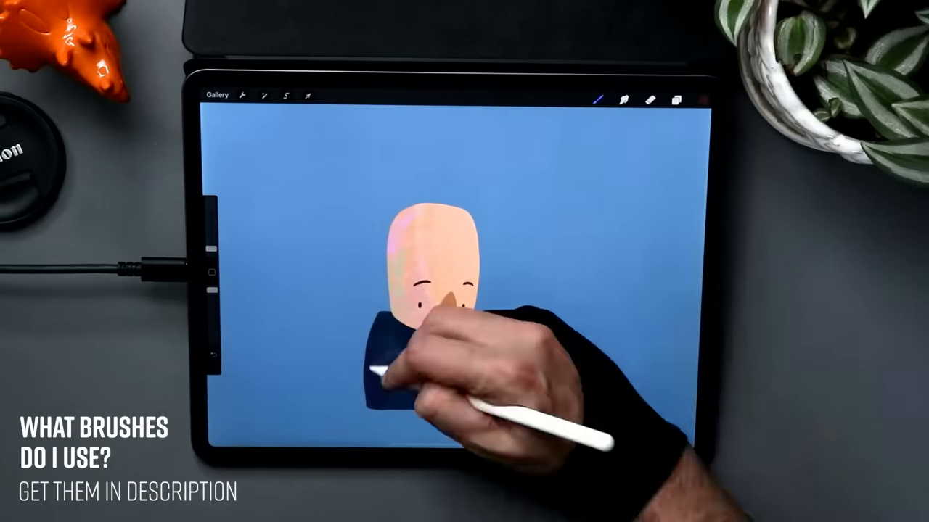
- Adjust the eyes and ears with Transform before painting the raised and lowered arms
click(676, 100)
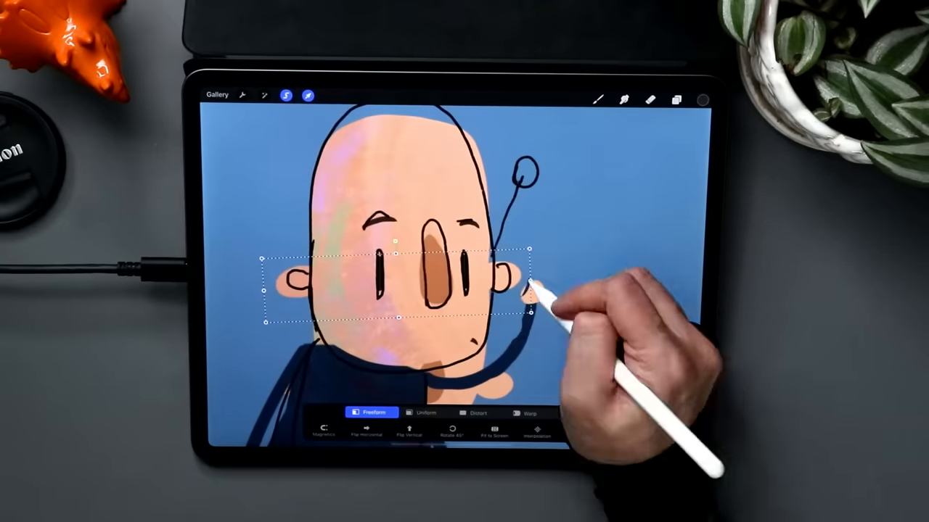
click(676, 98)
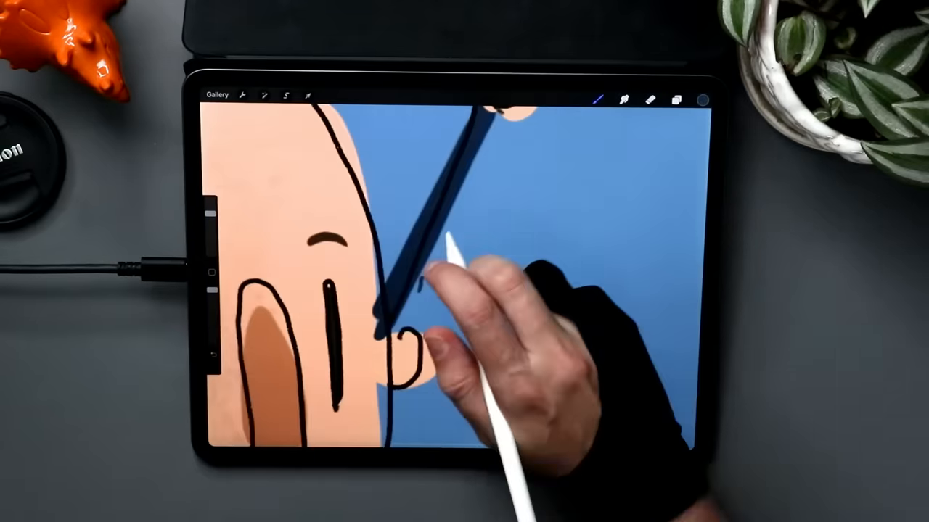
click(676, 99)
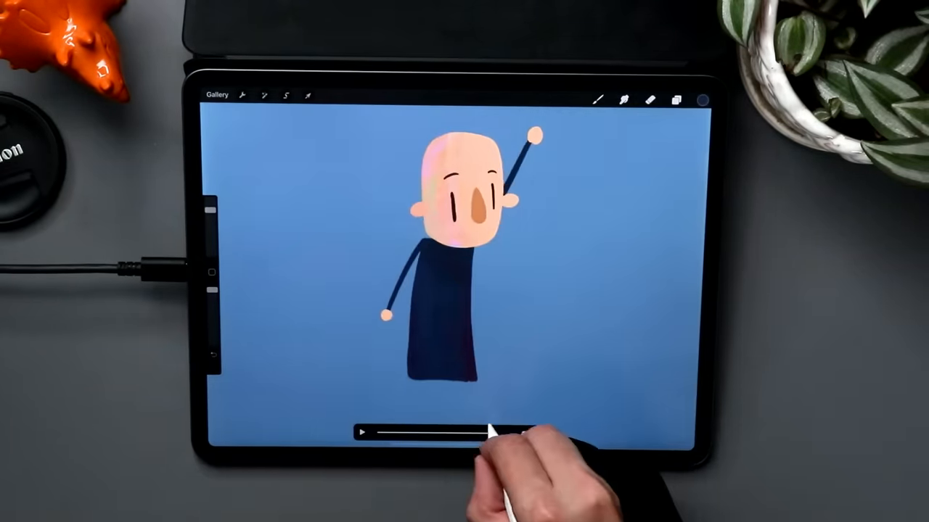
- Duplicate the frame groups for the reaching motion and paint the white laser streak with sparks
click(659, 98)
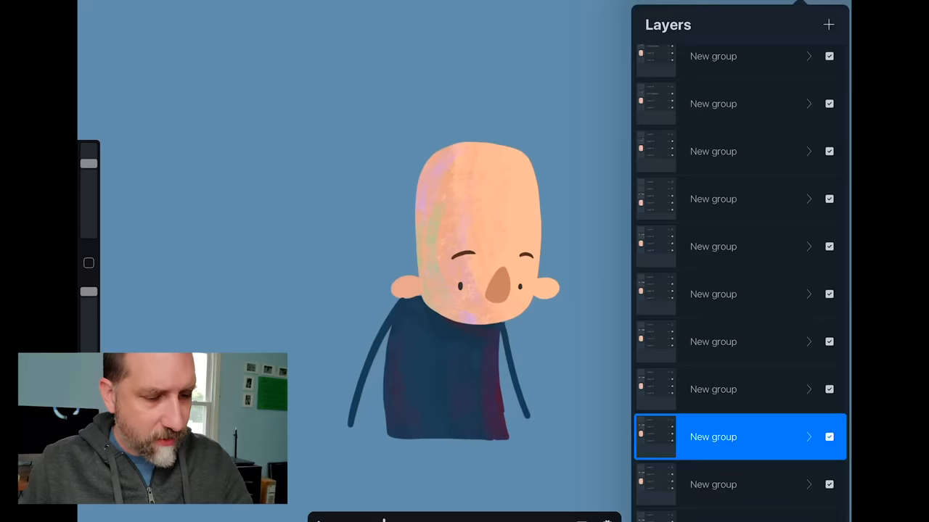
click(827, 24)
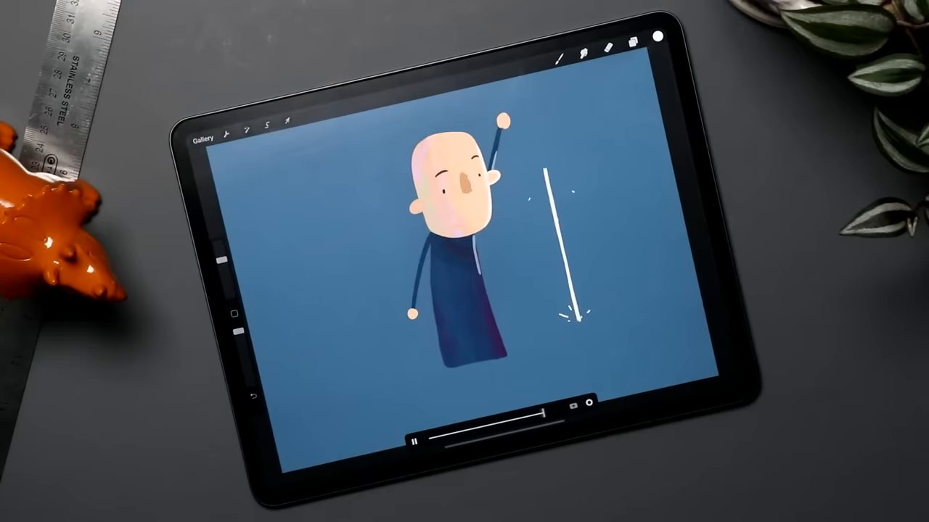
- Reveal the factory conveyor and laser-machine background, then play the looping animation
click(633, 44)
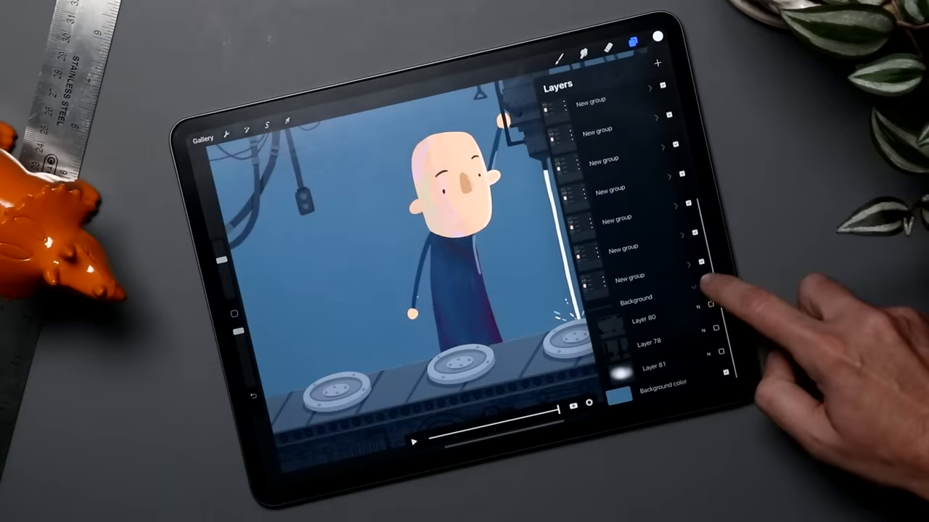
click(638, 45)
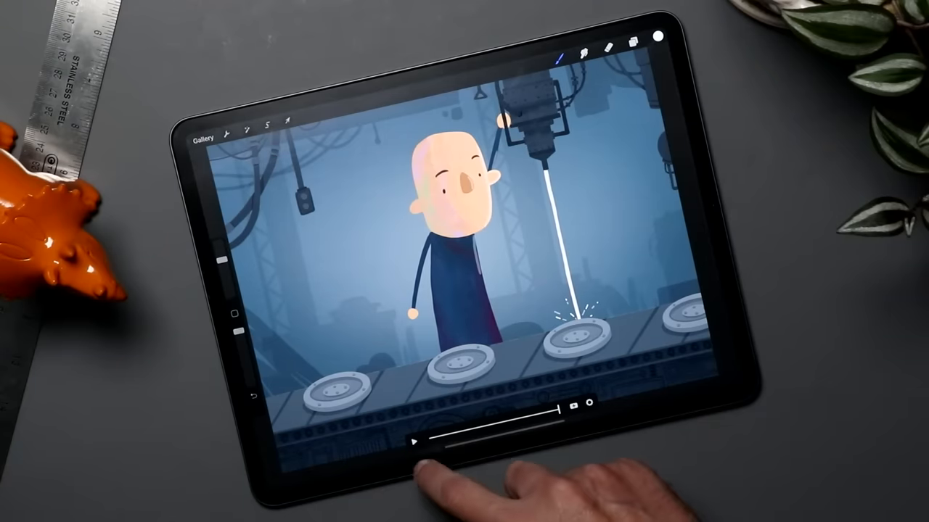
click(415, 444)
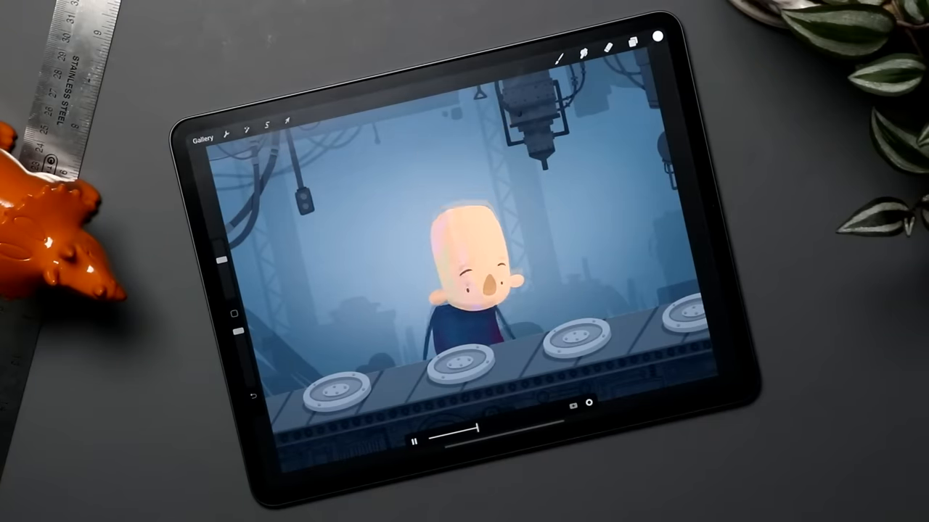